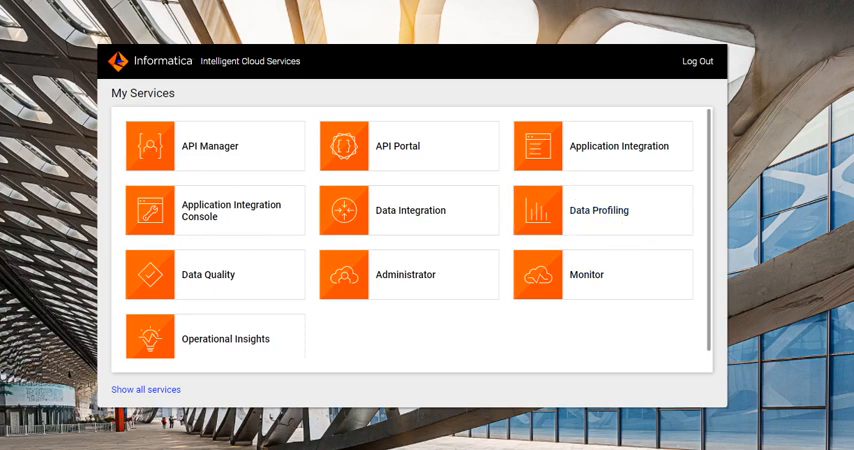
mouse_move(567, 233)
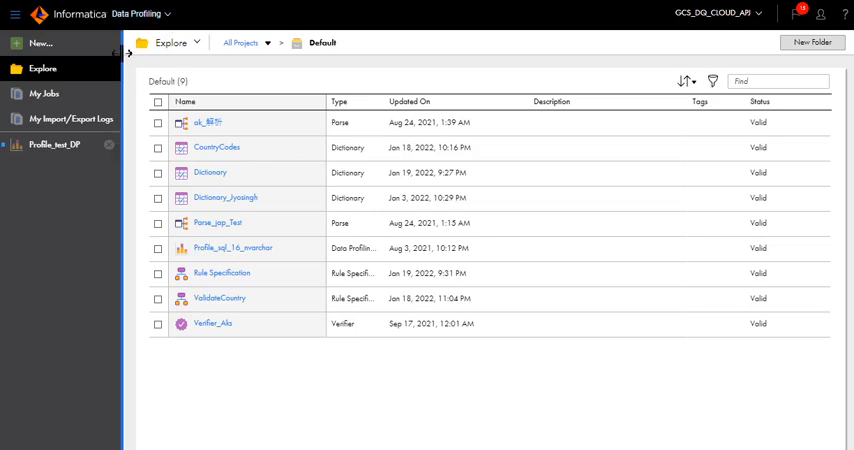
mouse_move(45, 48)
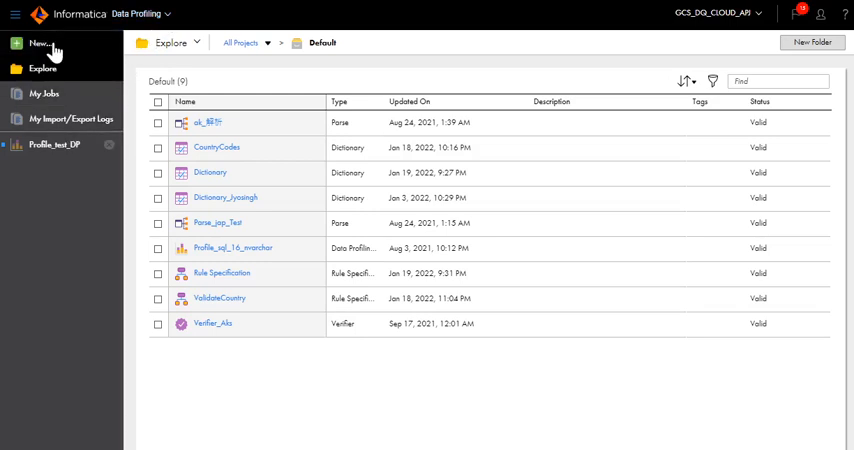
Step: Create the CDQ_DP data profile in the Default location and list its available connections
left_click(37, 43)
type("CDQ_DP")
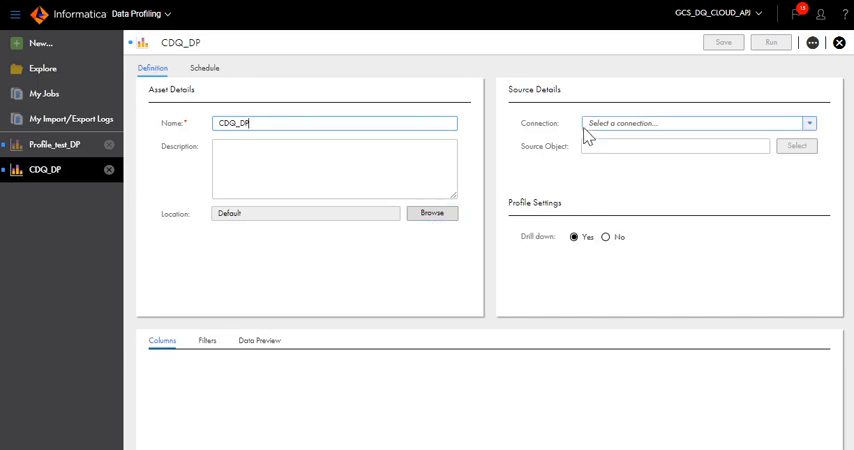
mouse_move(588, 137)
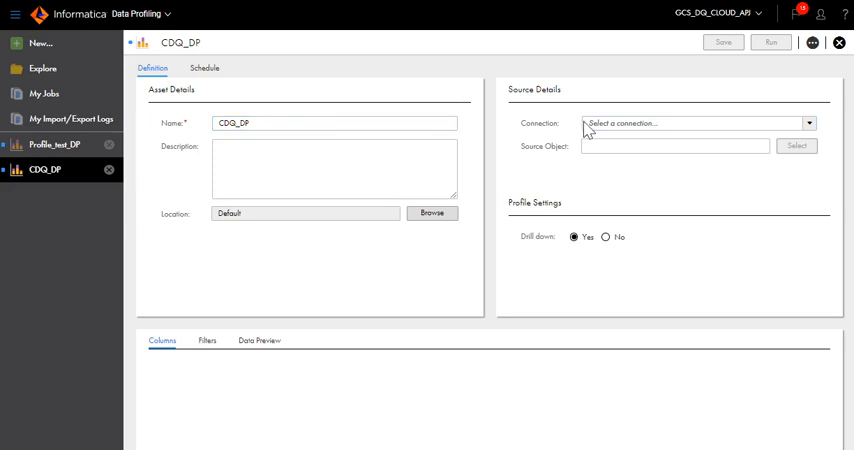
left_click(806, 123)
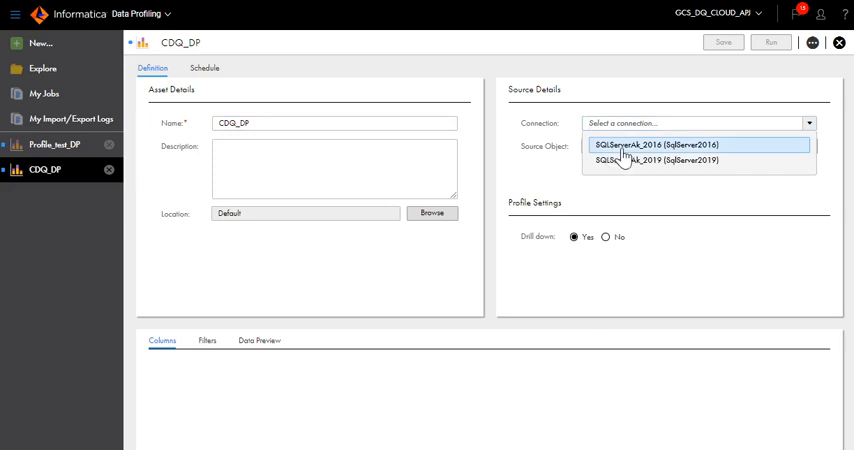
Step: Use table cdq_test from the SQLServerAk_2019 connection as the profile source
left_click(675, 161)
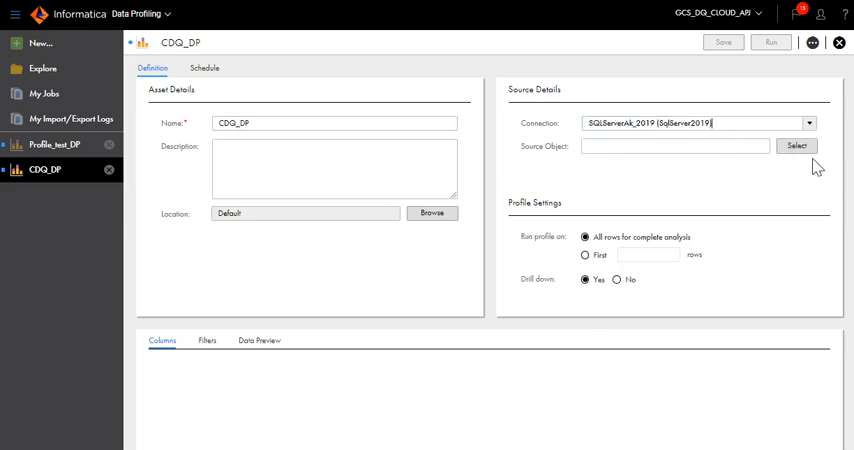
left_click(797, 146)
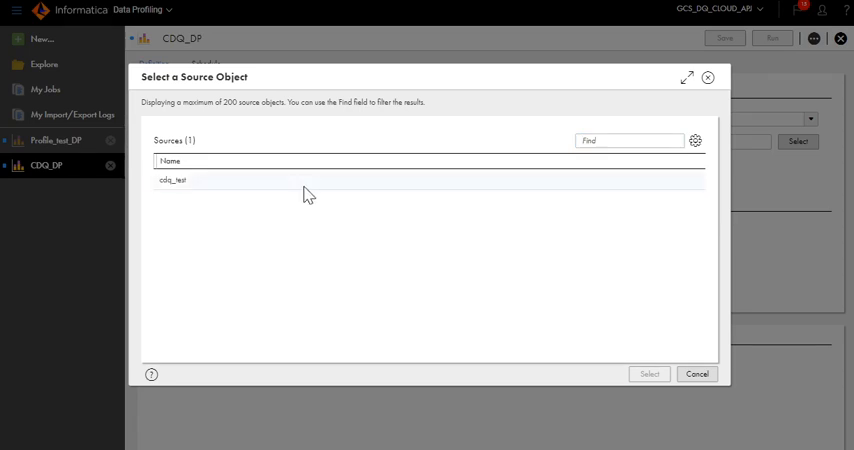
left_click(649, 373)
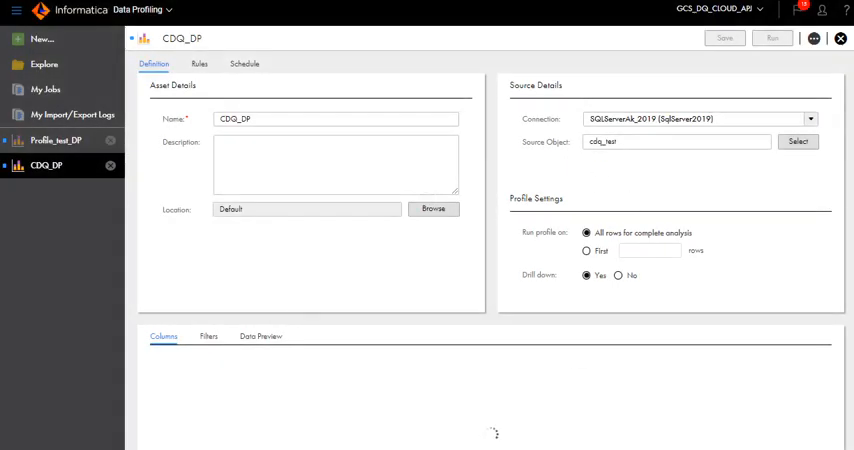
mouse_move(648, 162)
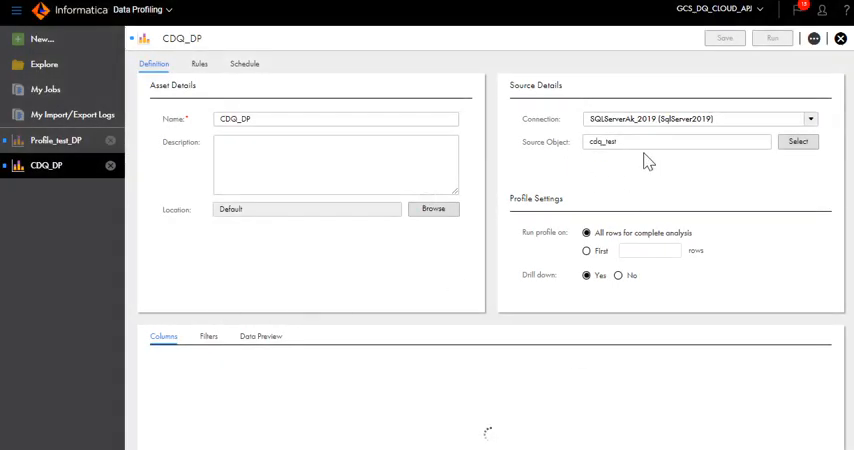
scroll("down", 3)
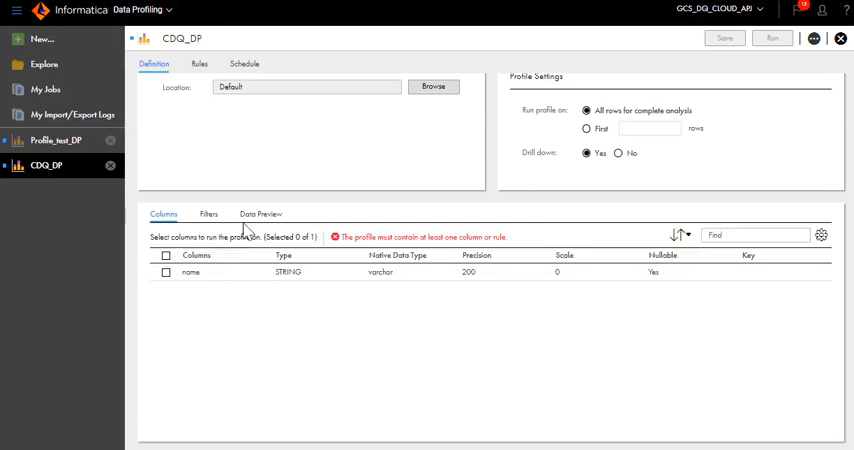
Step: Look over the Filters and Data Preview tabs, then select the name column for profiling
left_click(208, 214)
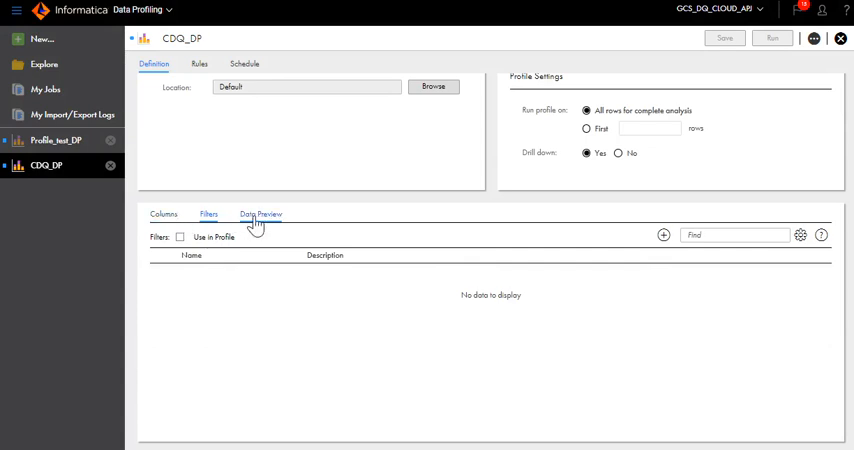
left_click(261, 214)
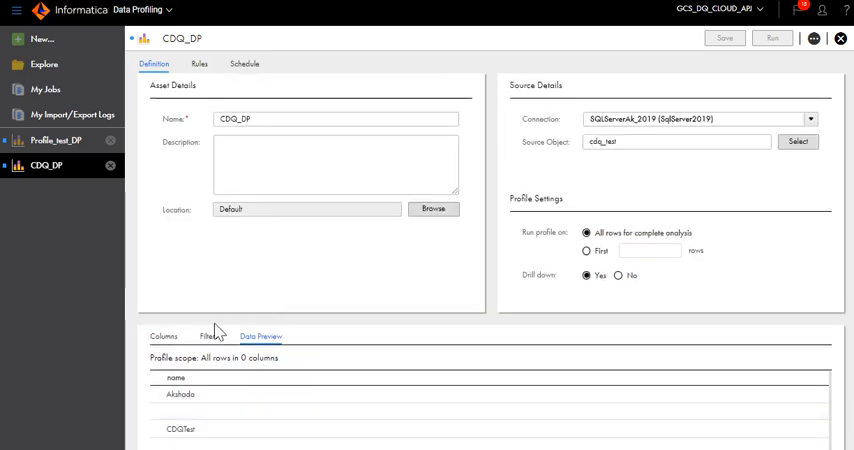
left_click(163, 340)
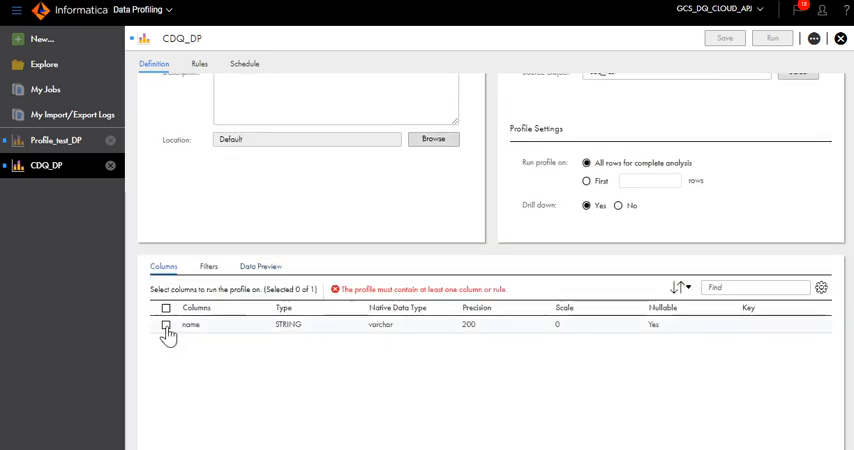
mouse_move(293, 326)
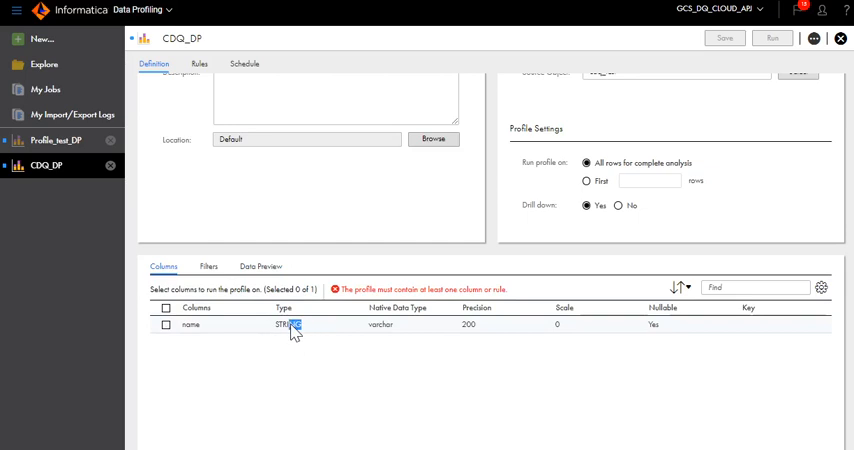
double_click(380, 324)
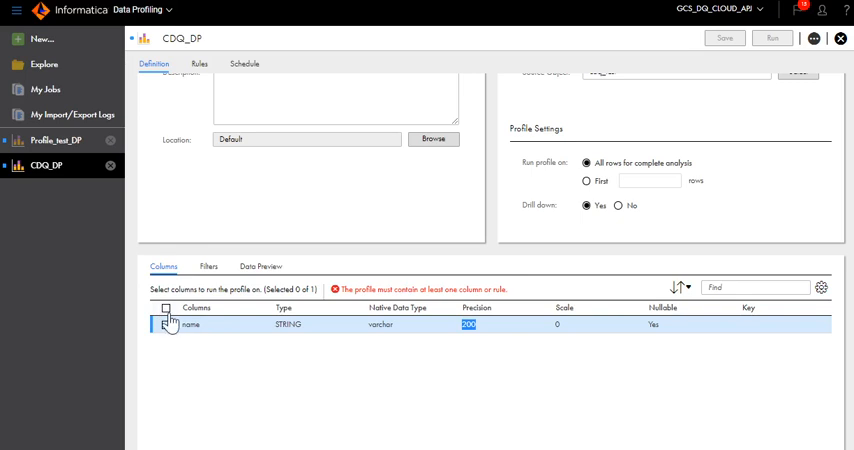
left_click(165, 325)
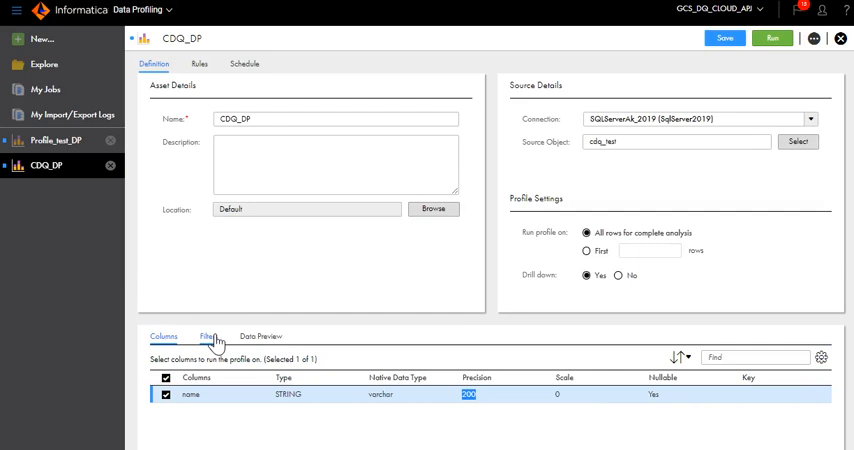
left_click(207, 336)
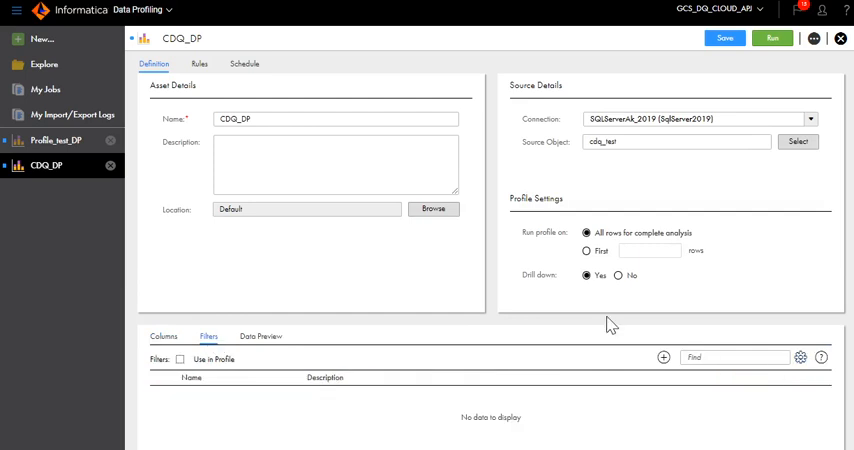
Step: Add filter Filter_Aks, described as filtering based on Name, with one condition row
left_click(663, 357)
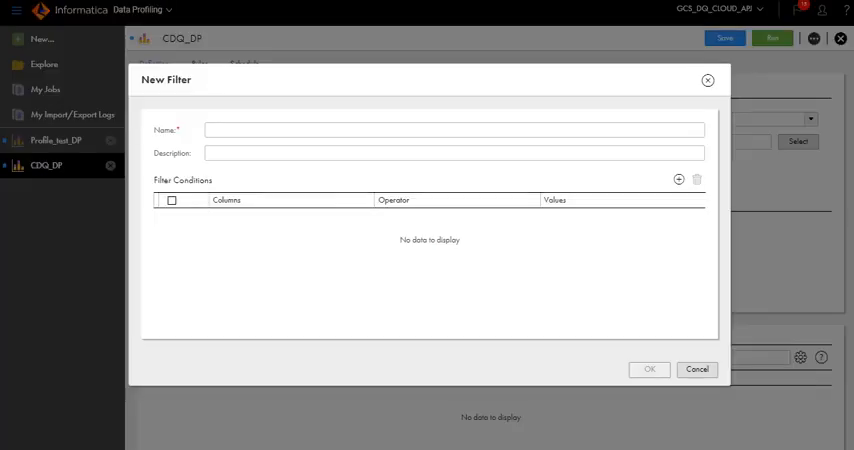
type("Filter")
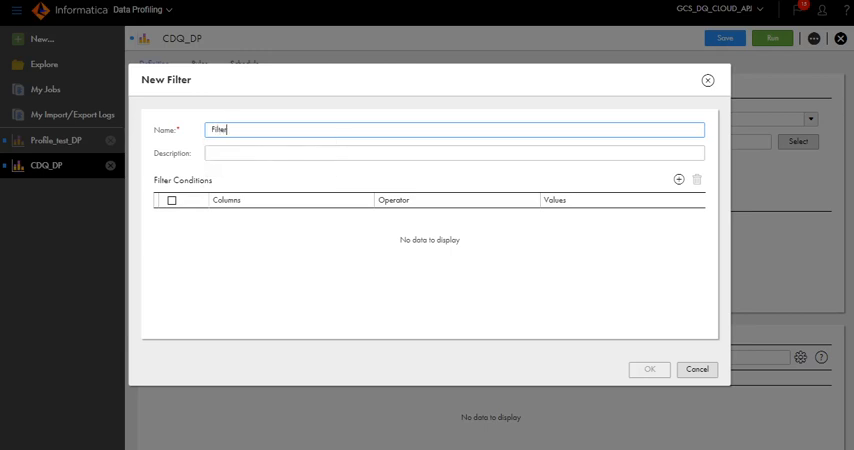
type("_Aks")
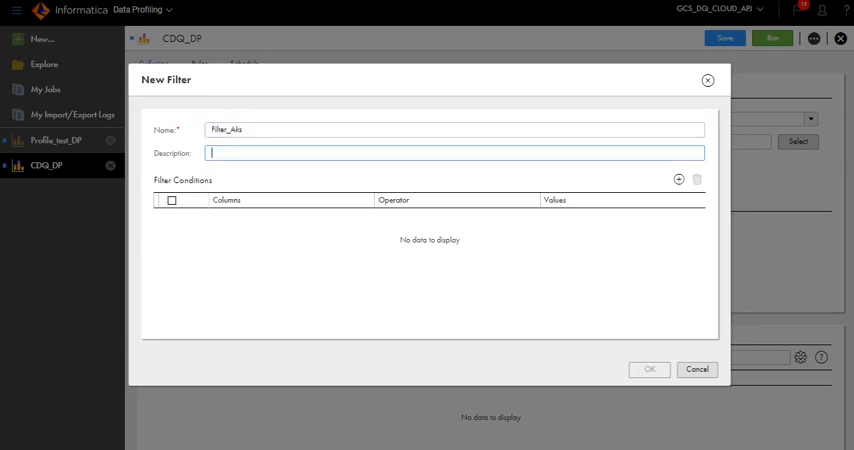
type("Filtering based on Name")
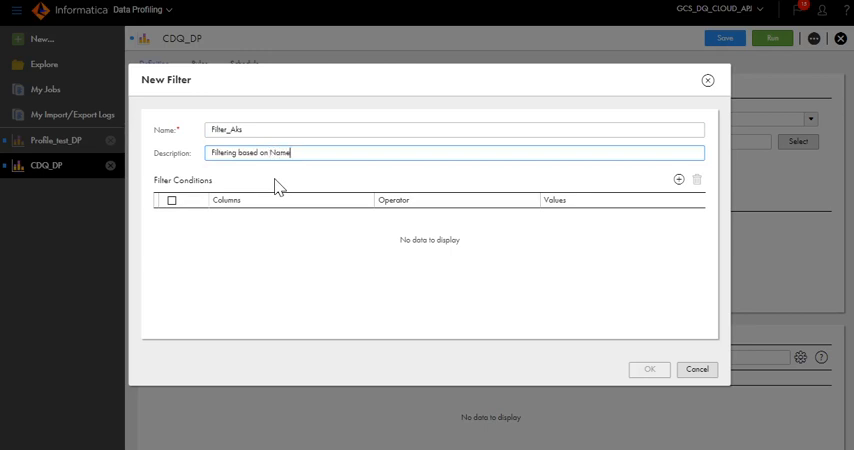
left_click(679, 180)
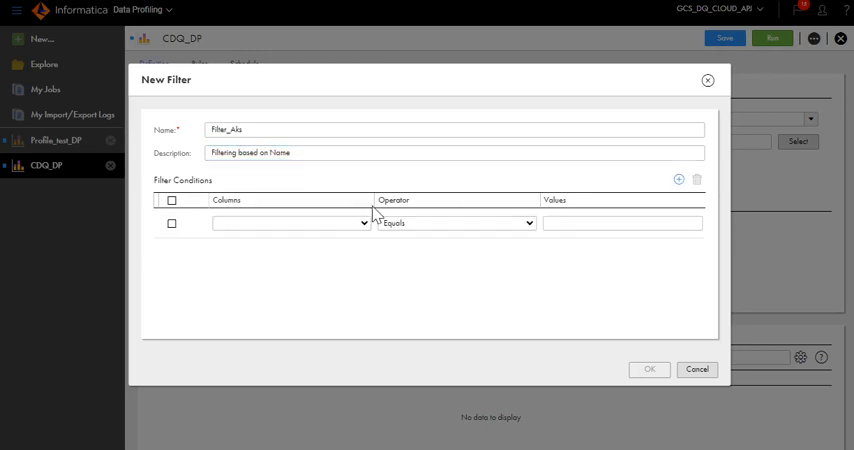
left_click(648, 369)
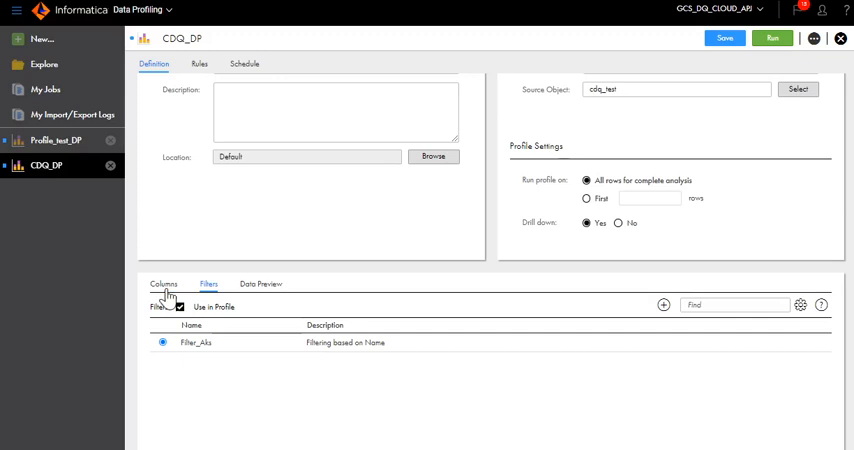
Step: Review the Columns, Filters and Data Preview tabs, then save CDQ_DP
left_click(163, 284)
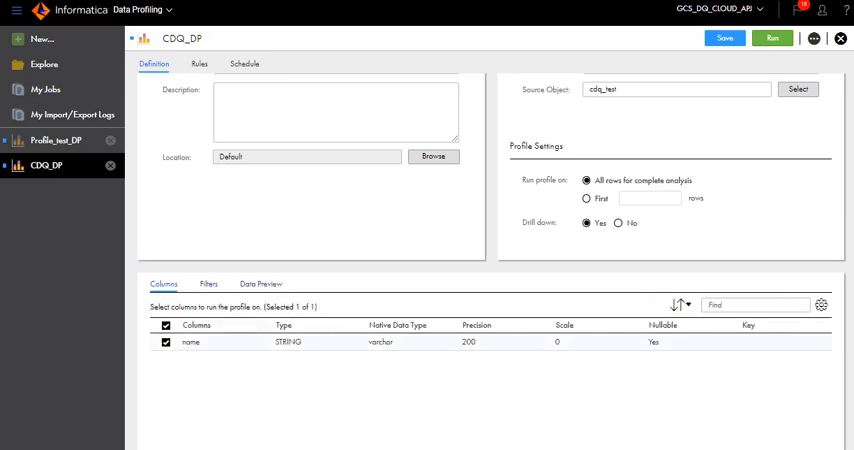
left_click(208, 284)
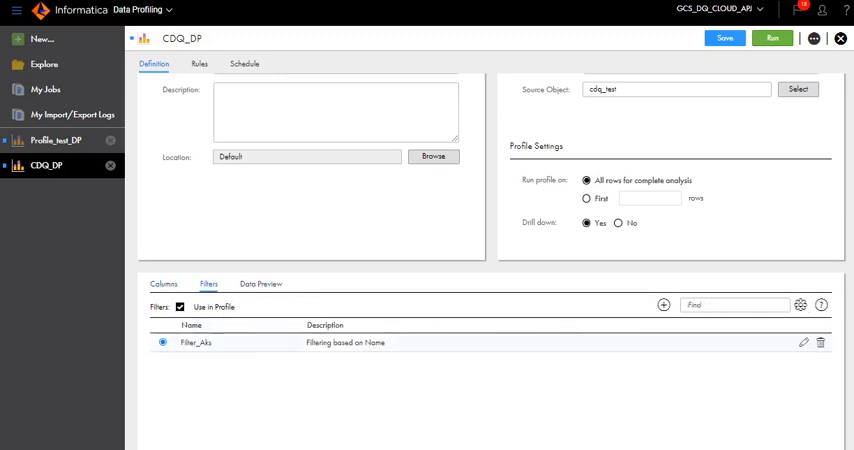
double_click(345, 342)
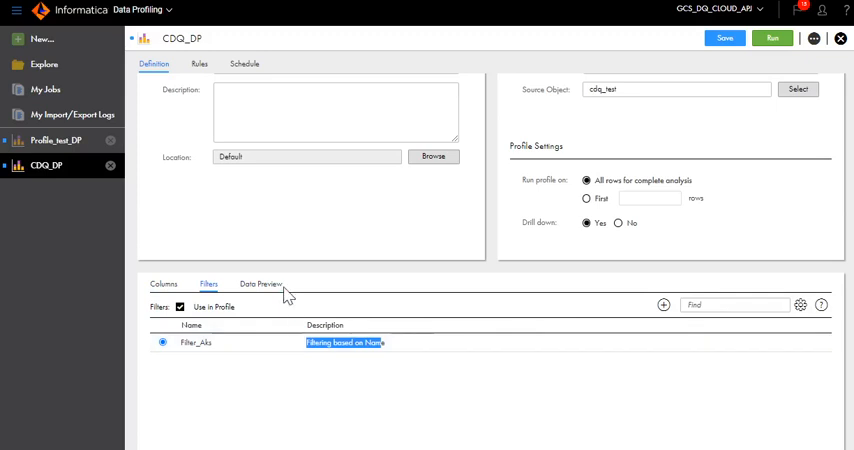
left_click(261, 284)
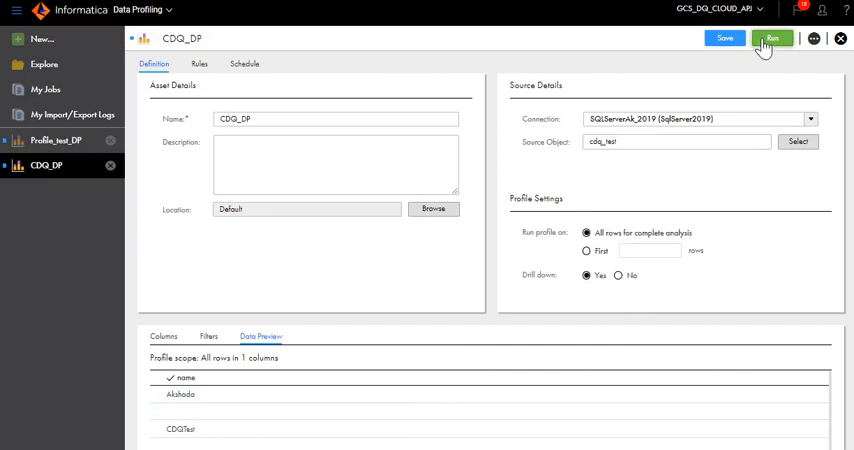
left_click(772, 38)
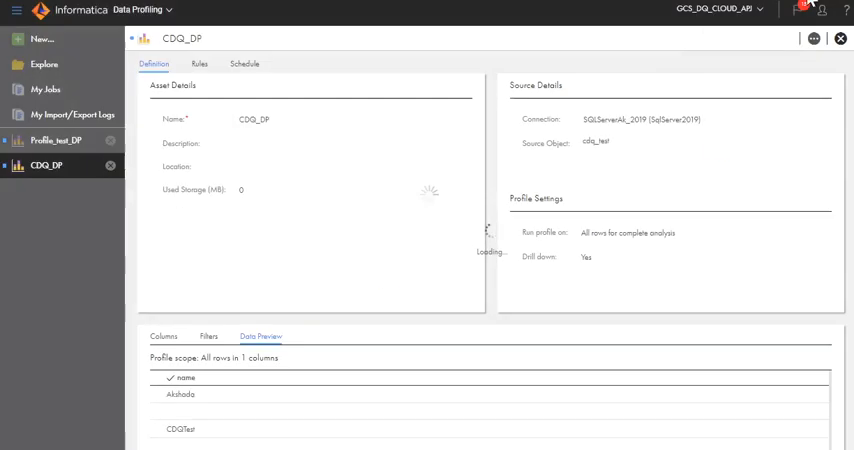
left_click(724, 38)
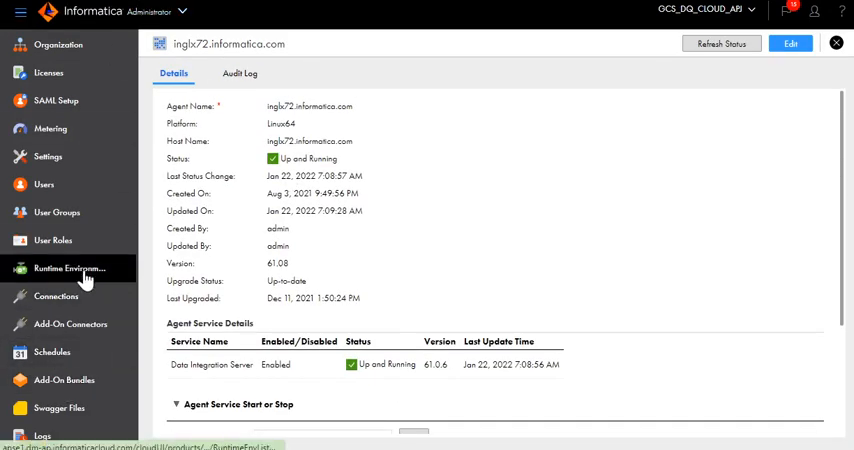
left_click(240, 73)
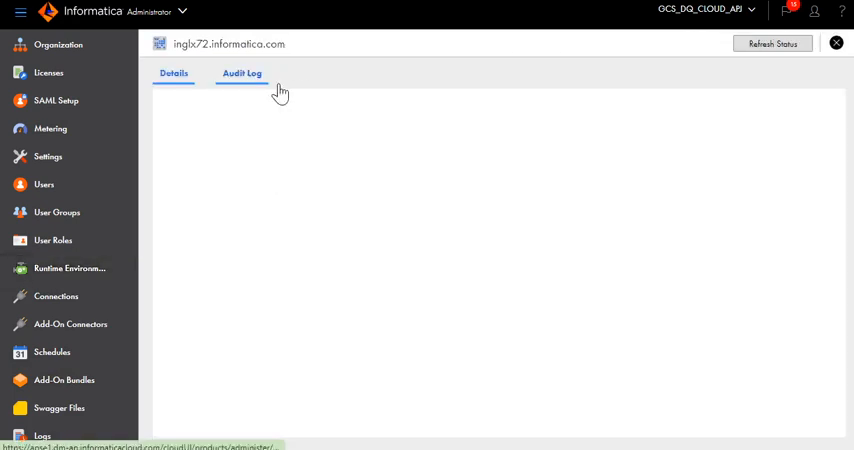
left_click(173, 73)
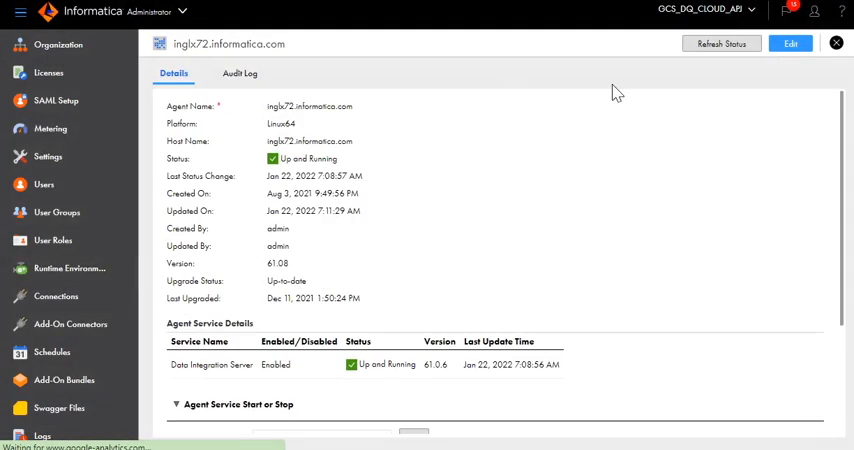
scroll("down", 3)
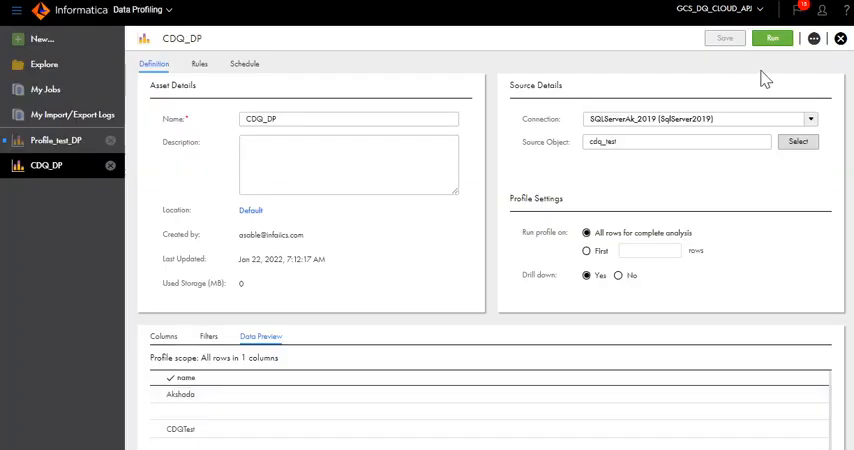
Step: Run CDQ_DP and view its Running job in My Jobs
left_click(772, 38)
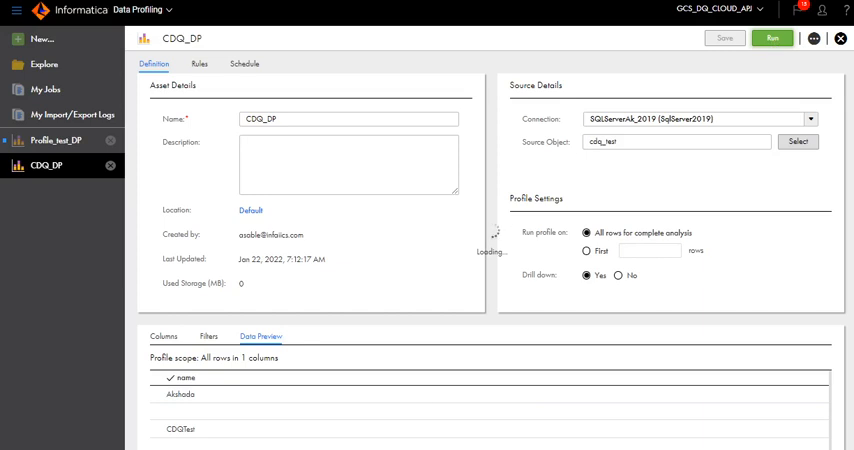
left_click(771, 38)
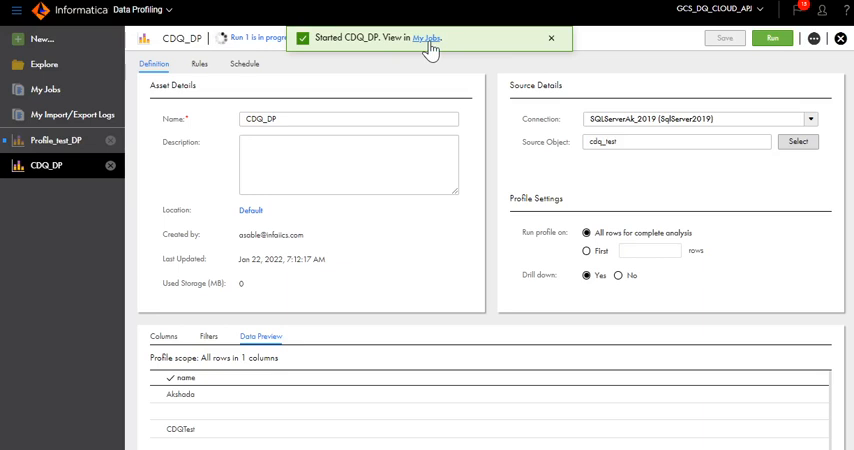
left_click(425, 37)
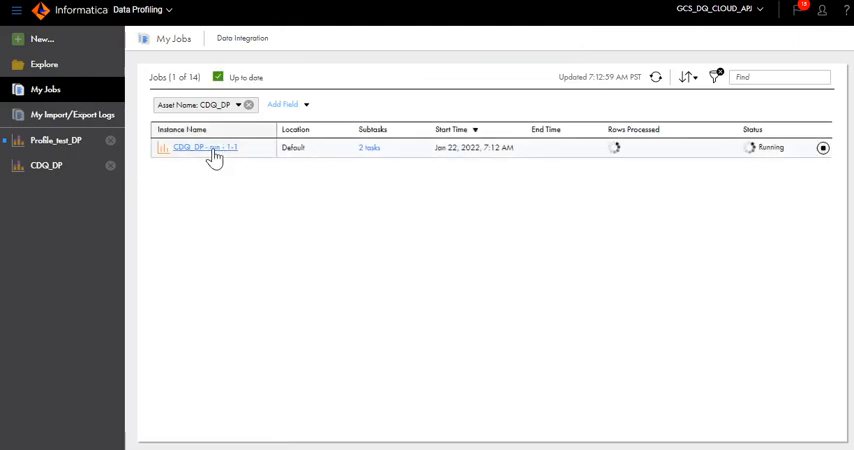
mouse_move(765, 158)
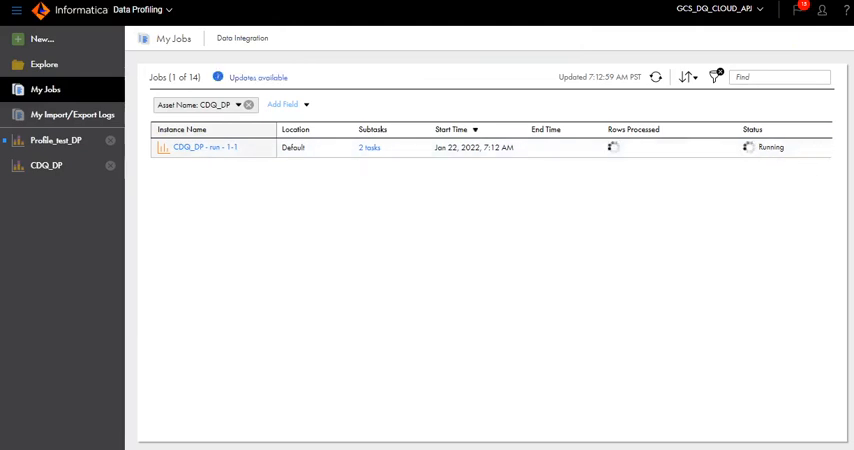
Step: Open the successful CDQ_DP - run - 1-1 instance (2 rows), then the CDQ_DP results
left_click(204, 147)
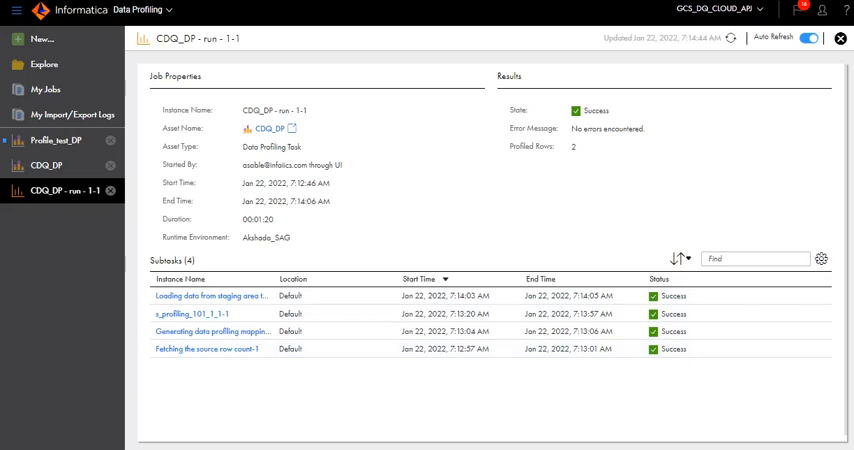
left_click(46, 165)
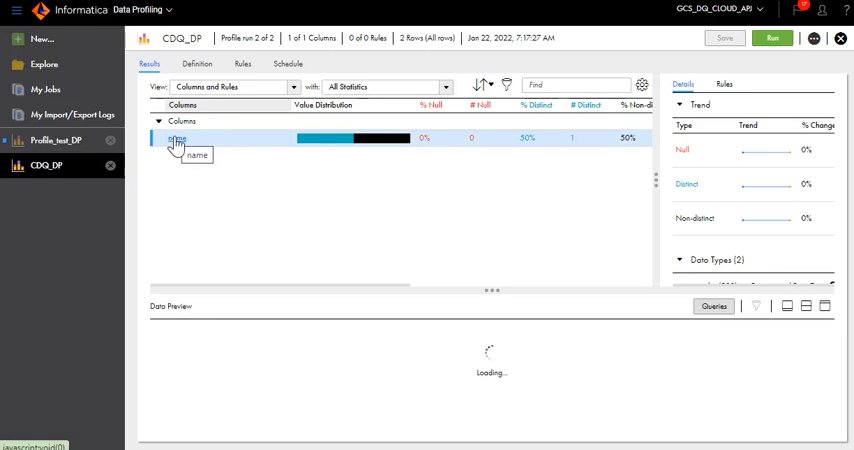
left_click(814, 38)
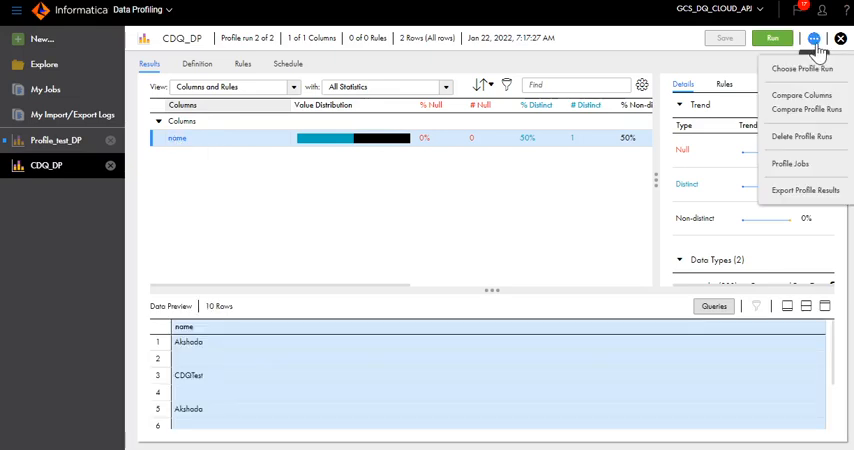
mouse_move(805, 68)
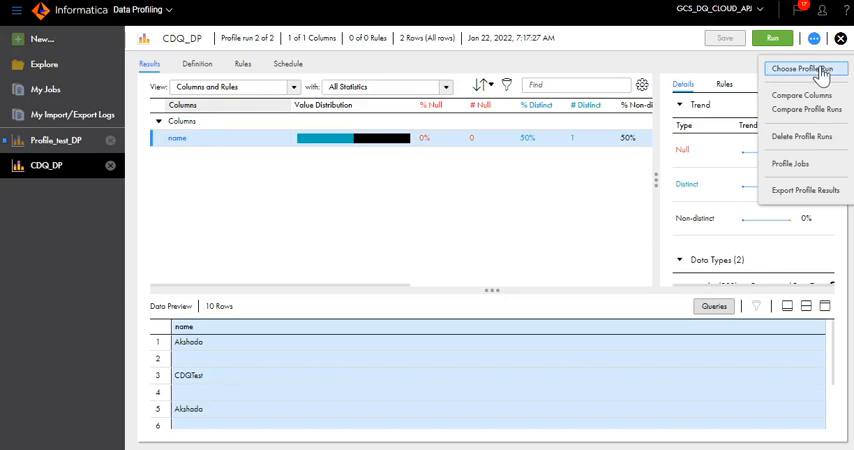
mouse_move(530, 283)
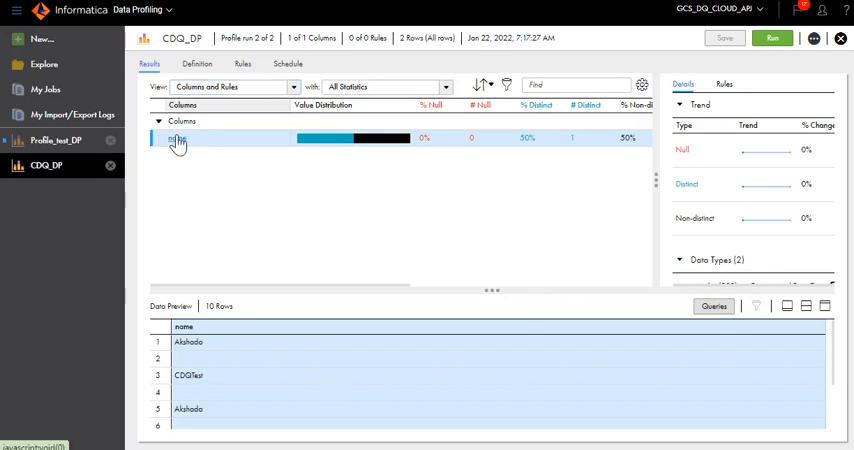
mouse_move(178, 139)
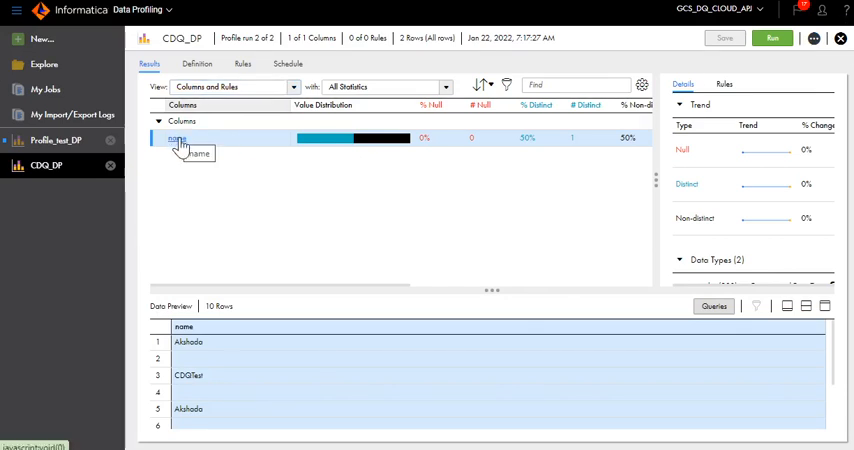
Step: Inspect the name column details: value Akshada (frequency 2), data types, patterns
scroll("down", 3)
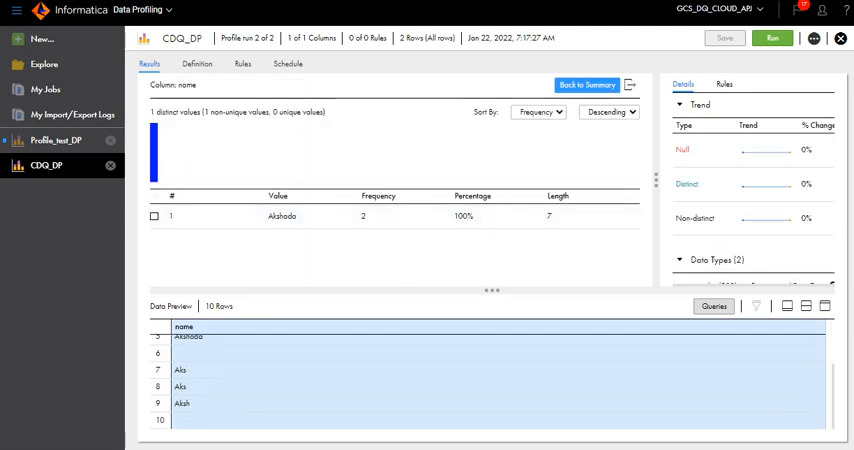
mouse_move(275, 240)
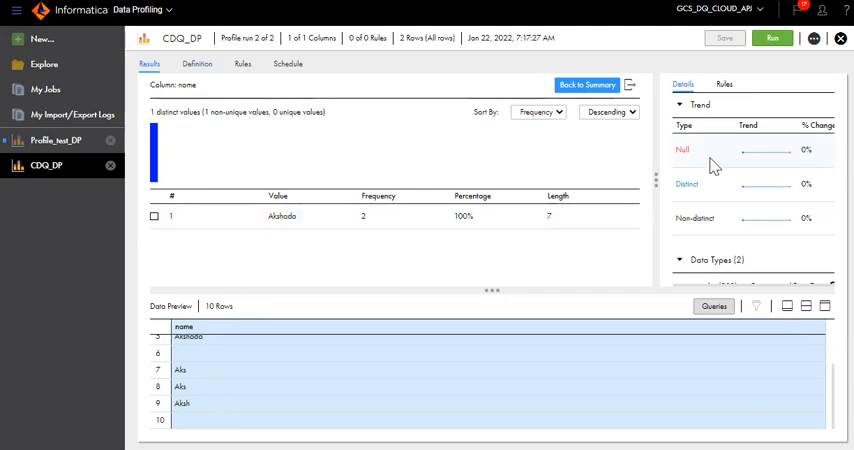
mouse_move(710, 190)
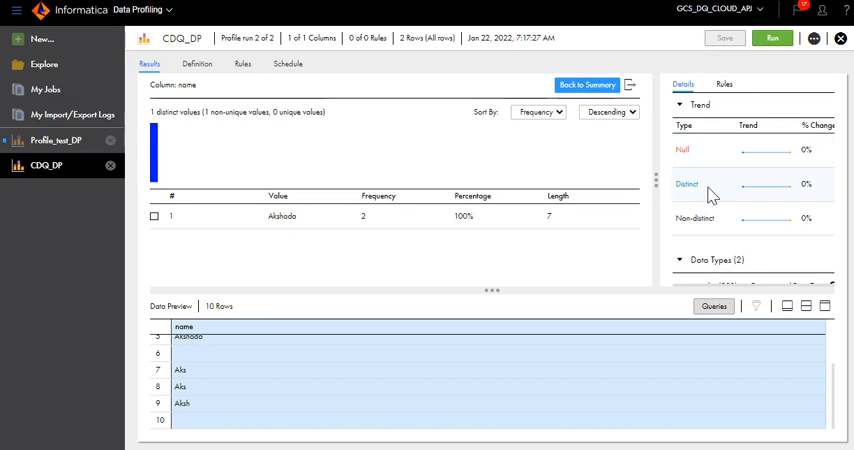
left_click(681, 105)
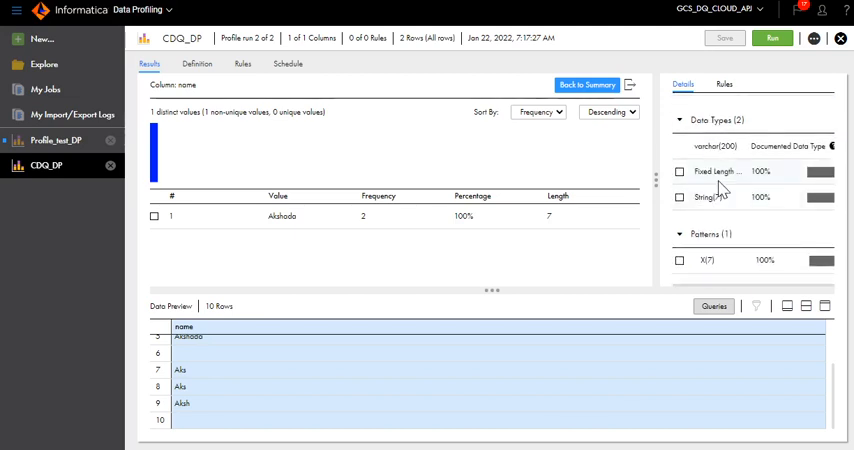
scroll("down", 3)
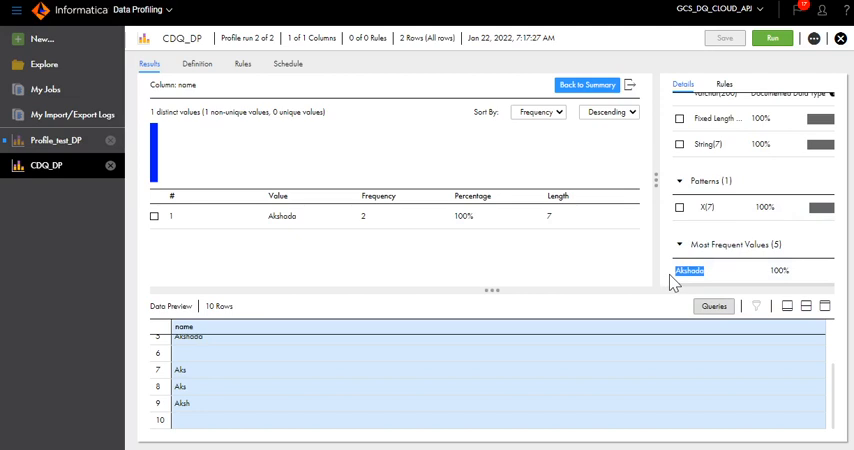
scroll("up", 3)
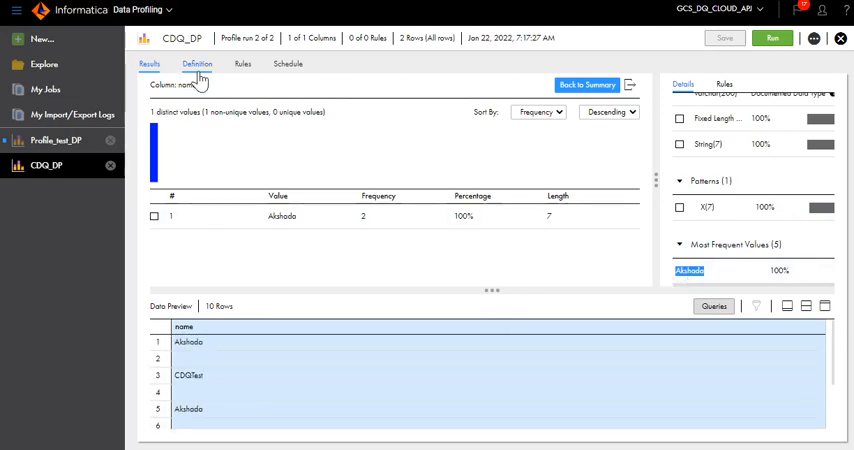
Step: Confirm the Rules tab lists no rules for name, then return to the summary
left_click(724, 84)
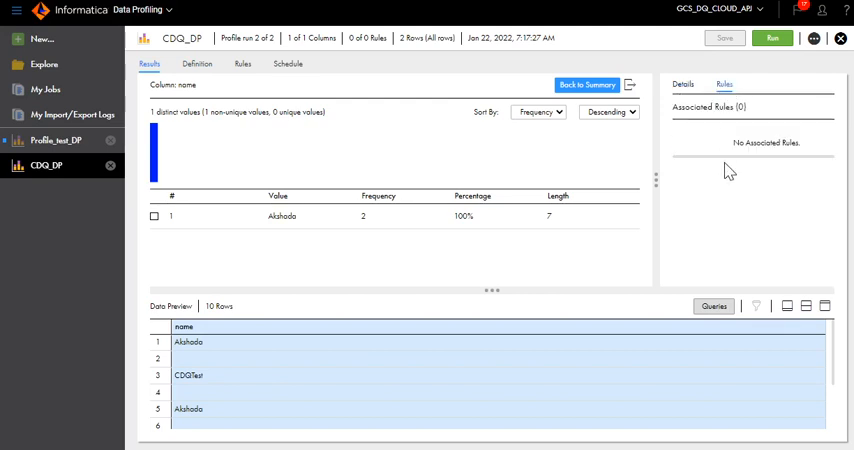
mouse_move(717, 143)
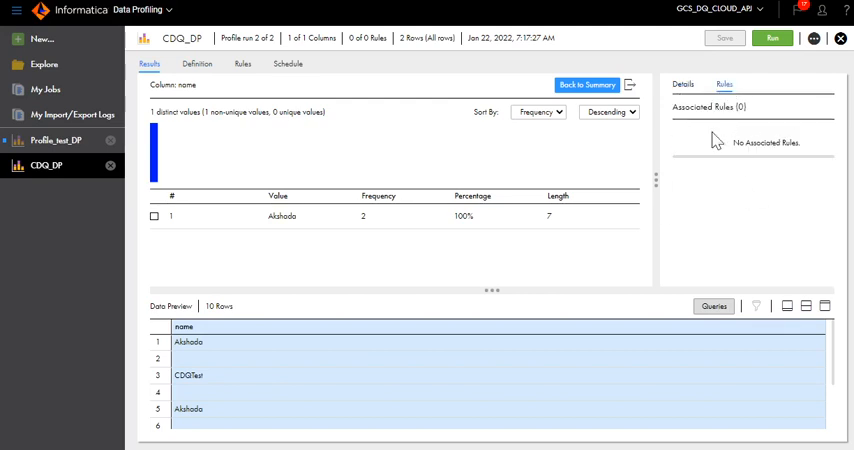
mouse_move(240, 203)
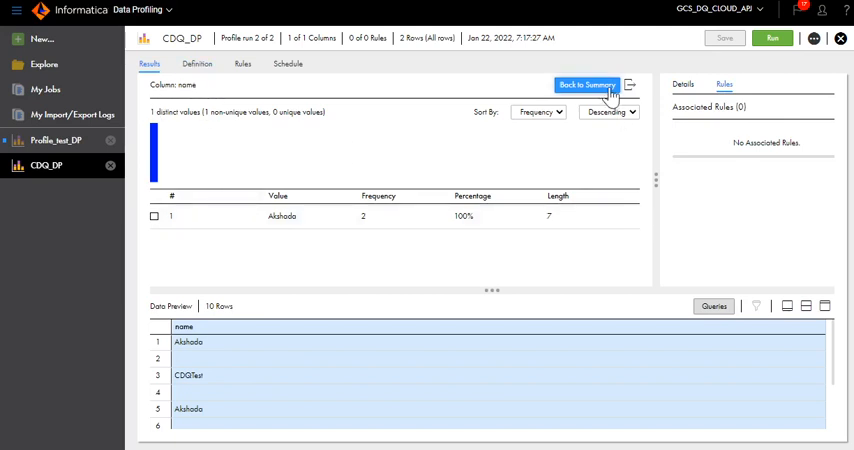
left_click(586, 85)
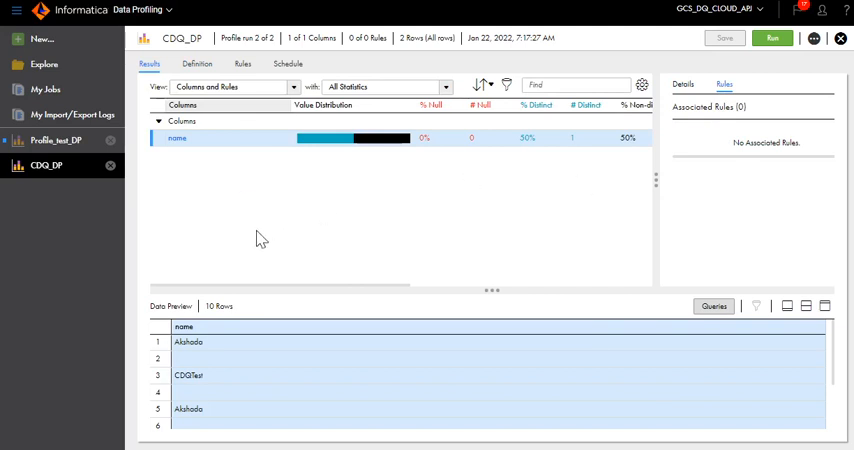
mouse_move(695, 383)
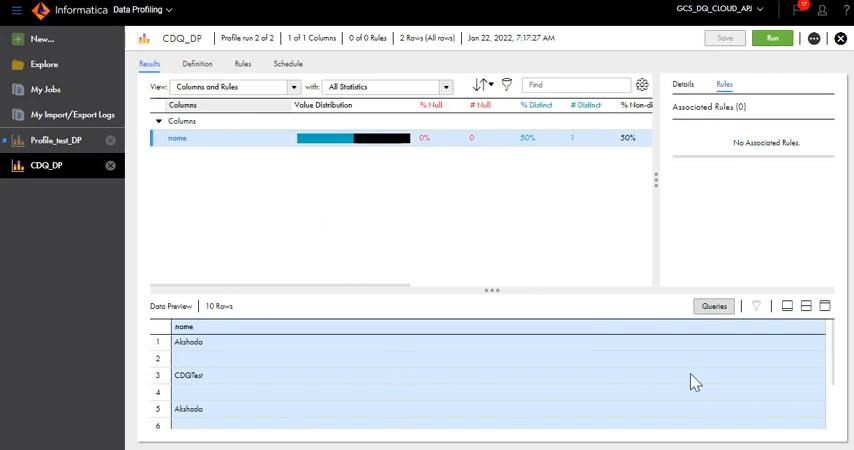